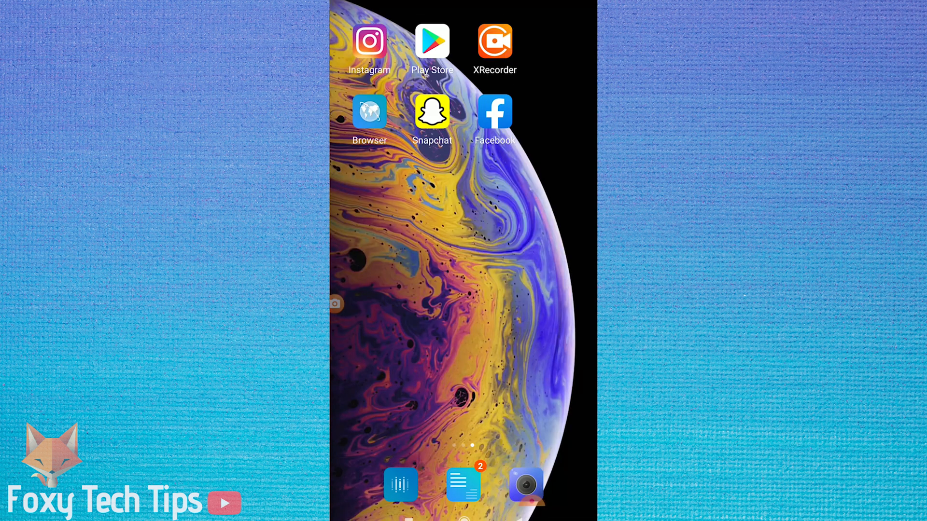
# - Launch Facebook from the home screen and begin the Create New Account flow
pyautogui.click(494, 112)
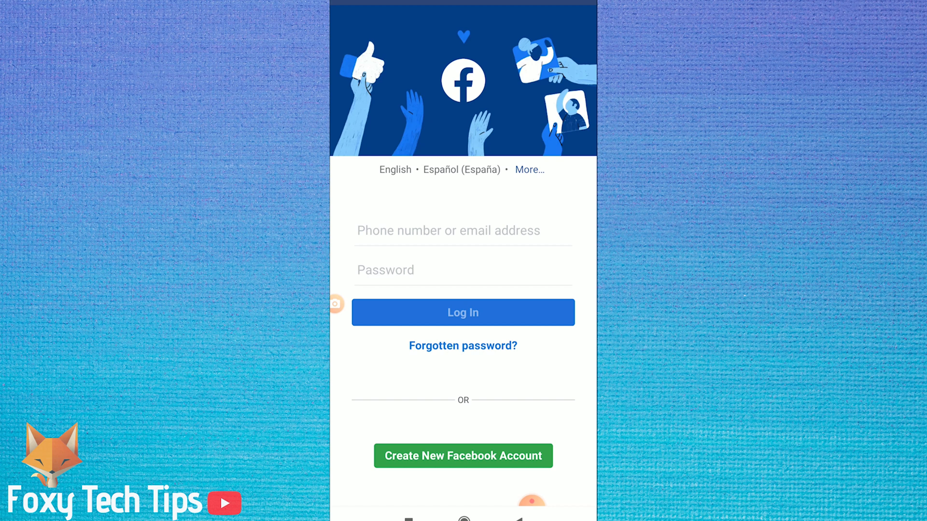
pyautogui.click(463, 456)
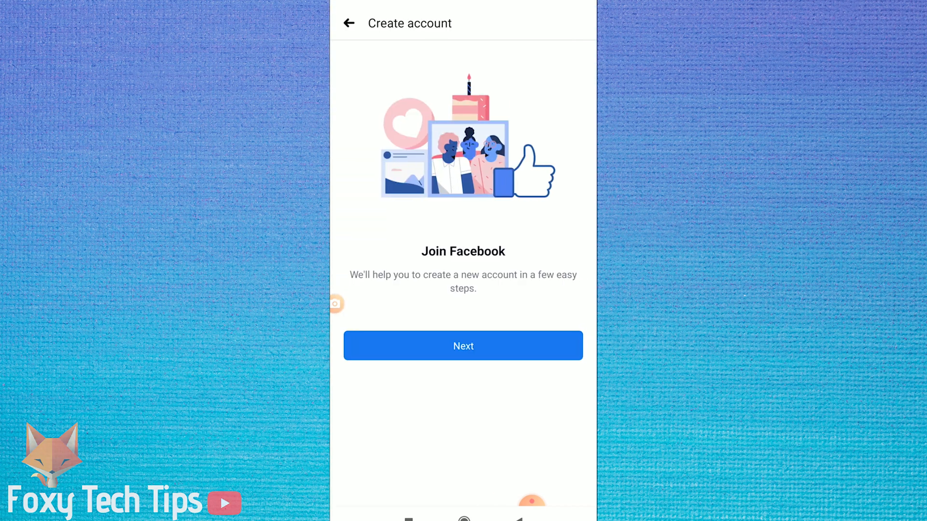
# - Enter first name 'Lucy' and surname 'Jo' and continue to the date-of-birth step
pyautogui.click(462, 345)
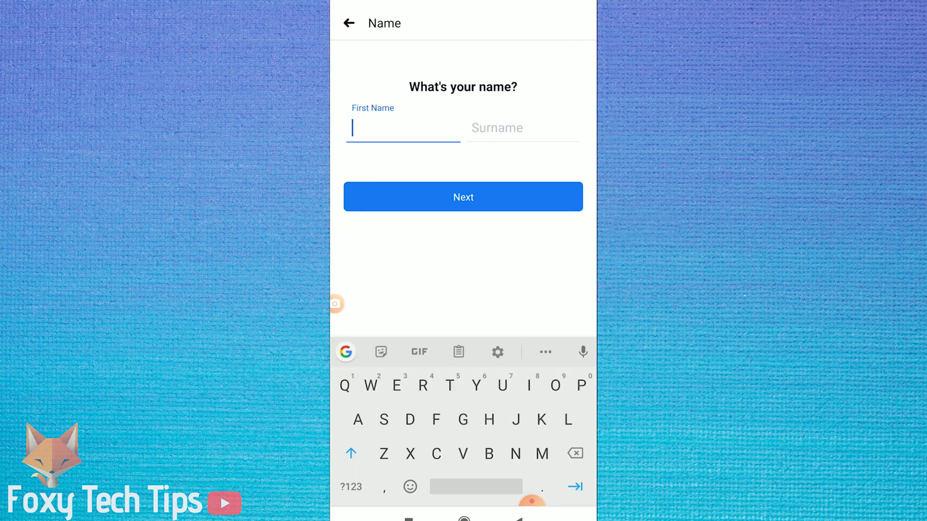
pyautogui.write('Lucy')
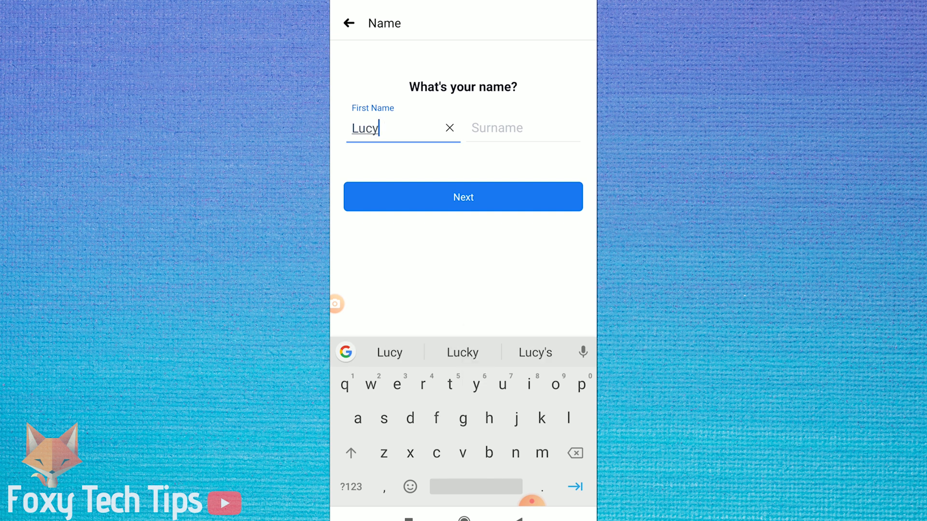
pyautogui.write('Jo')
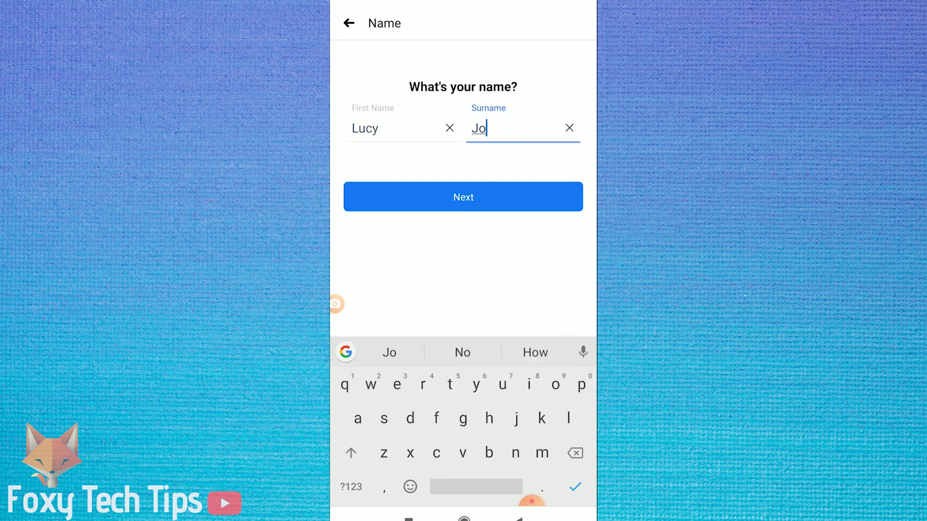
pyautogui.click(463, 196)
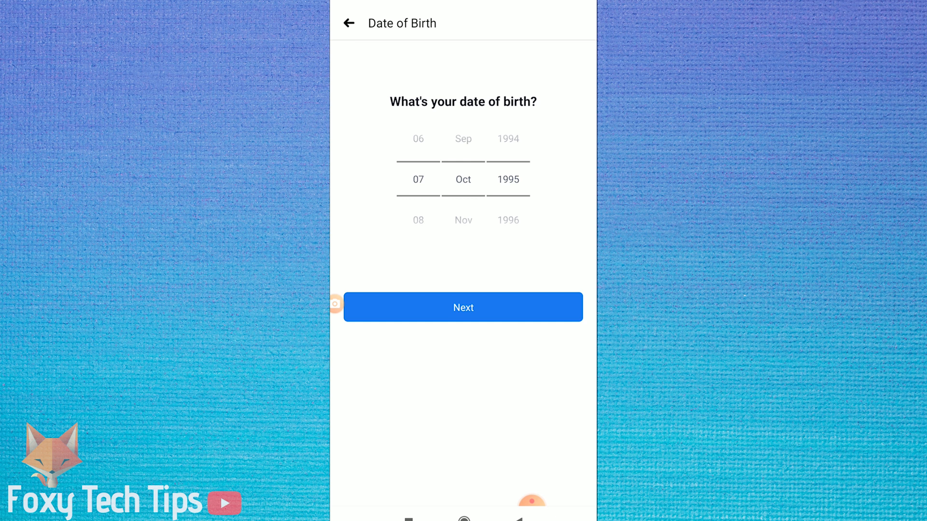
# - Keep the 7 October 1995 birth date and choose Female as the gender
pyautogui.click(463, 307)
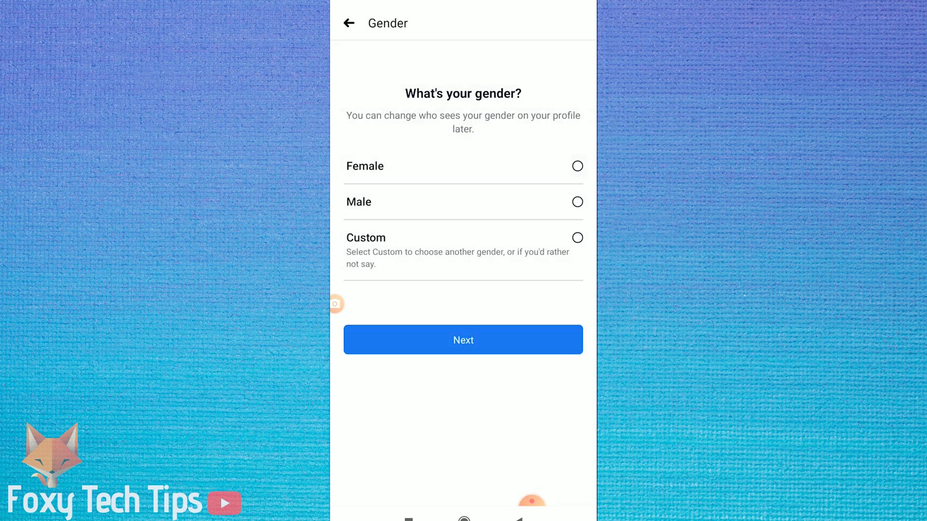
pyautogui.click(577, 166)
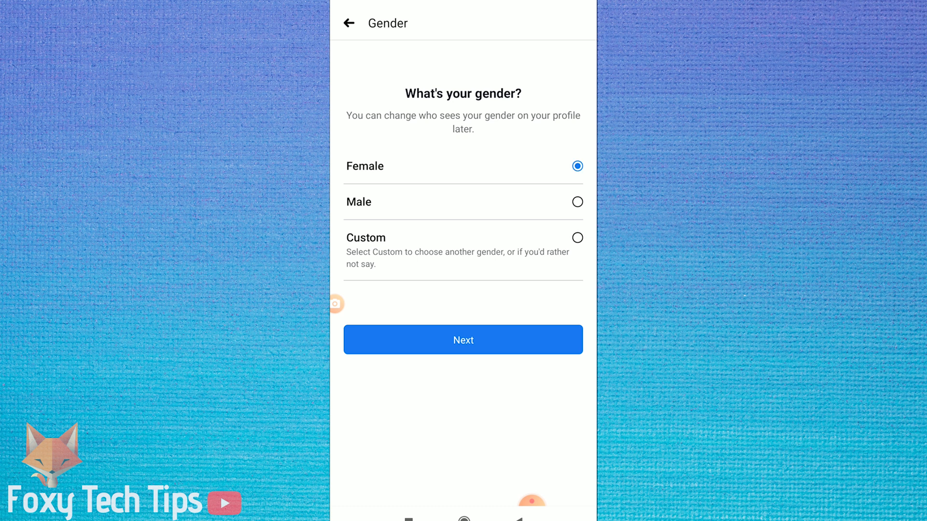
pyautogui.click(463, 338)
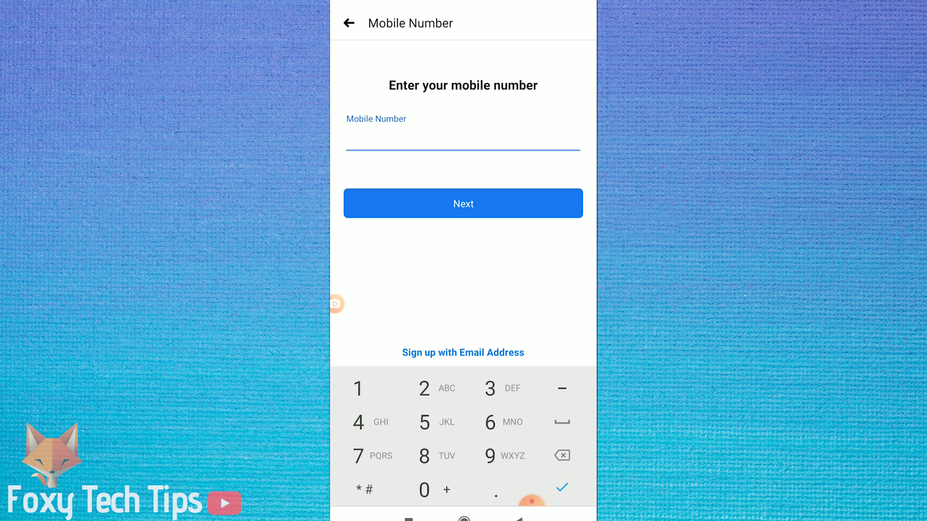
# - Sign up with an email address instead of a phone number and set the account password
pyautogui.click(462, 353)
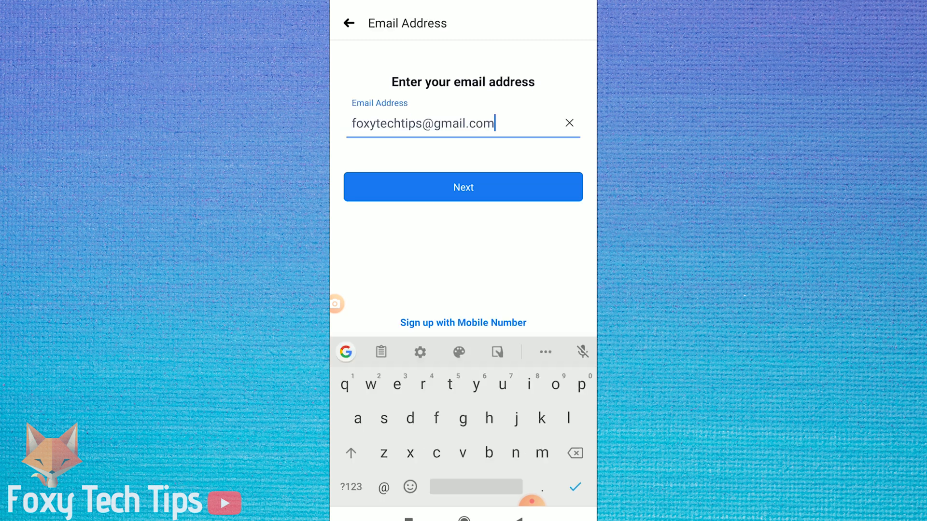
pyautogui.click(462, 187)
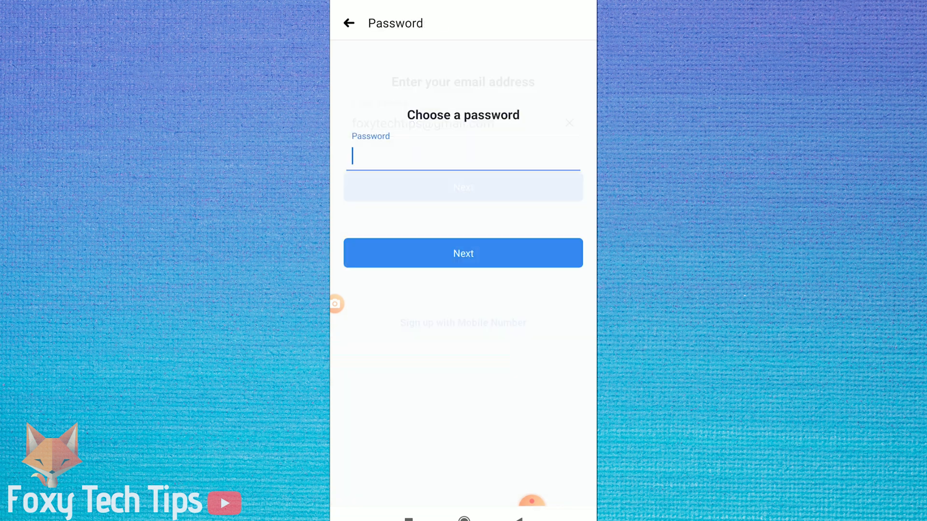
pyautogui.click(462, 156)
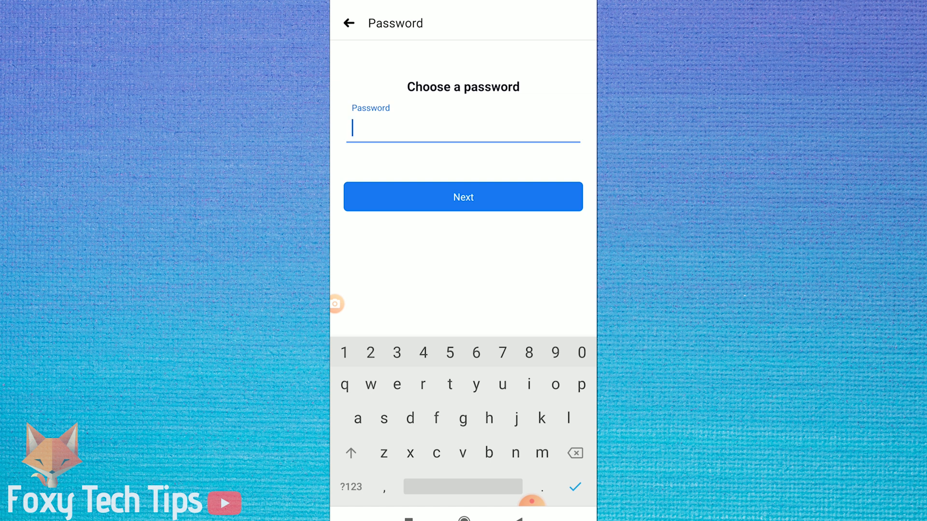
pyautogui.click(463, 197)
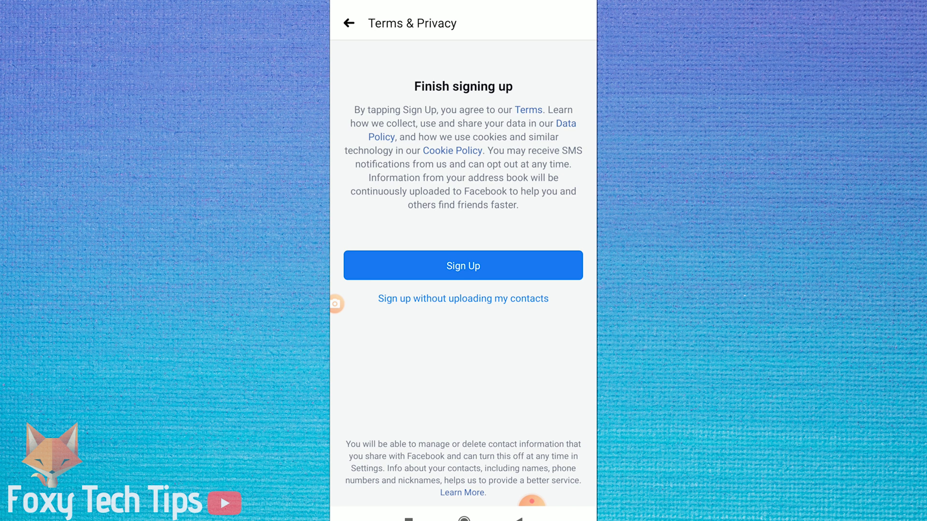
# - Complete sign-up without uploading the phone's contacts
pyautogui.click(463, 265)
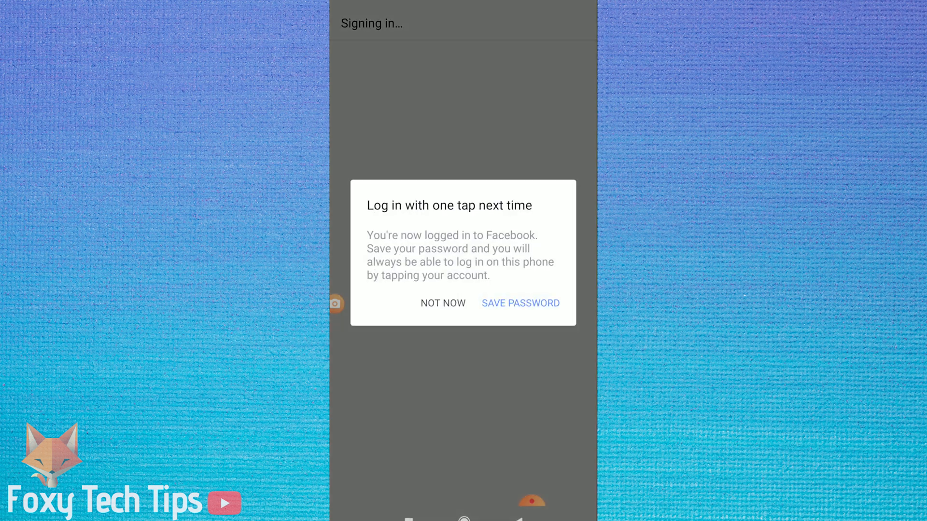
# - Decline saving the password and confirm the account with the emailed code
pyautogui.click(442, 303)
pyautogui.write('951')
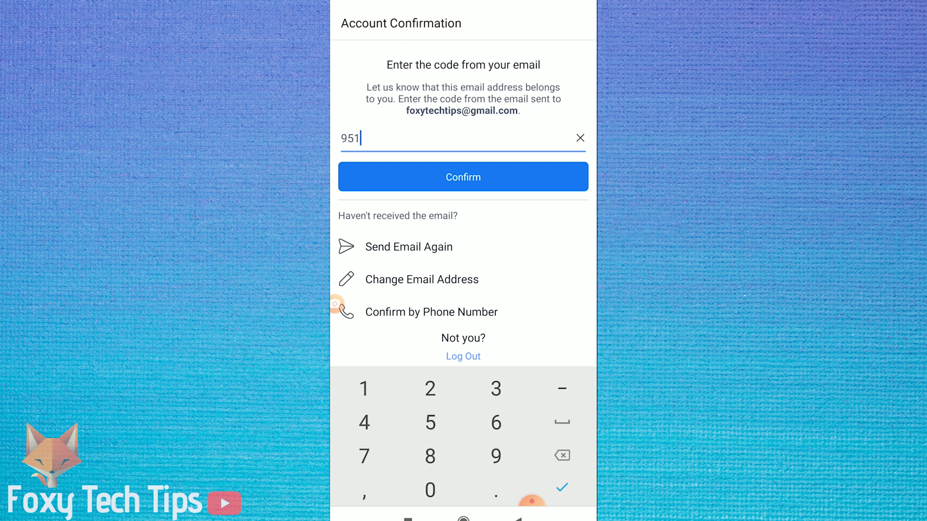
pyautogui.click(463, 176)
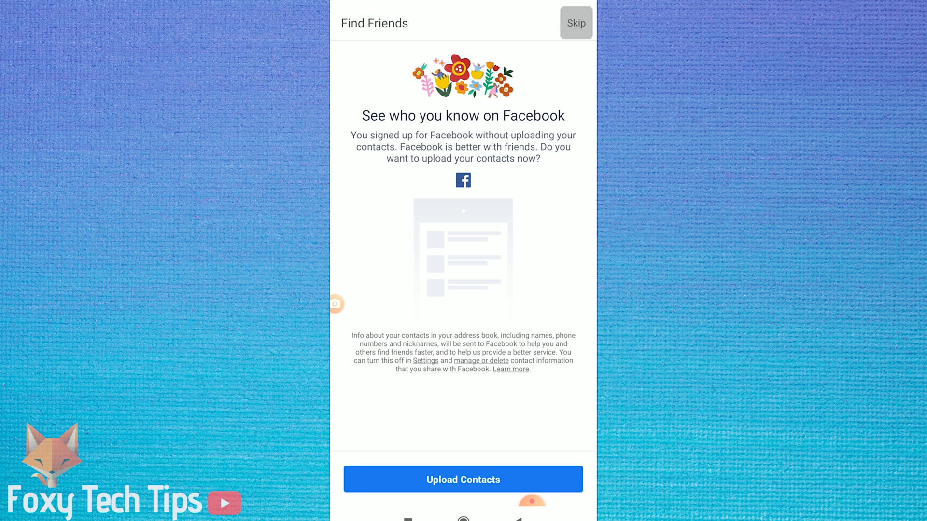
# - Skip uploading contacts on Find Friends and confirm, landing on the news feed
pyautogui.click(574, 24)
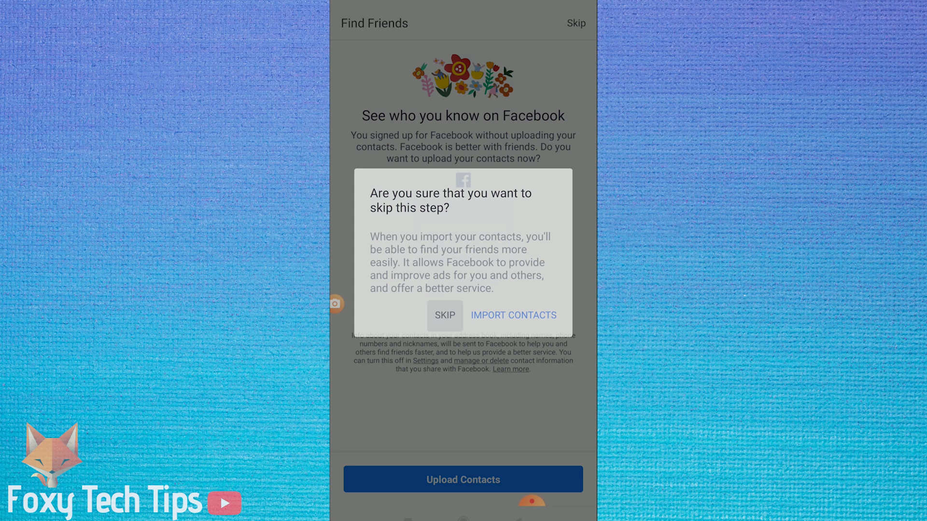
pyautogui.click(444, 316)
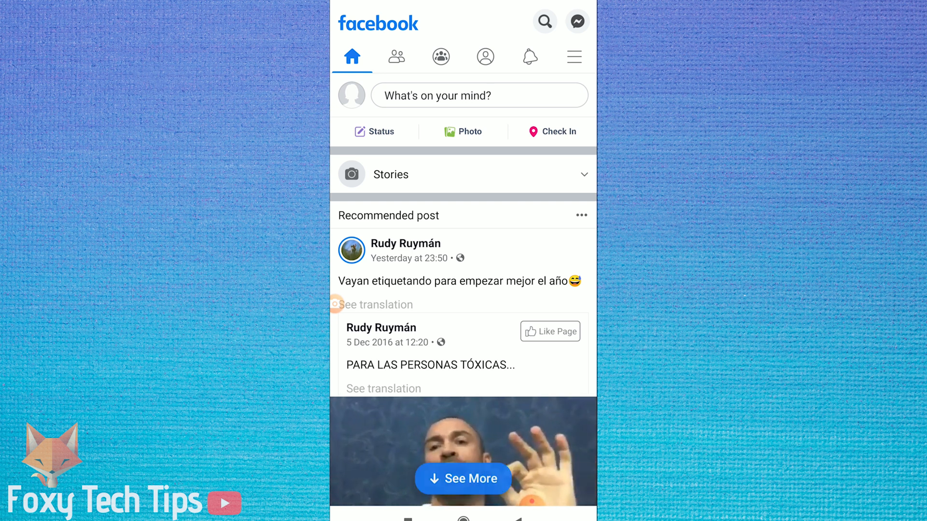
# - Go to the profile and get started on setup, reaching the current town or city step
pyautogui.click(485, 57)
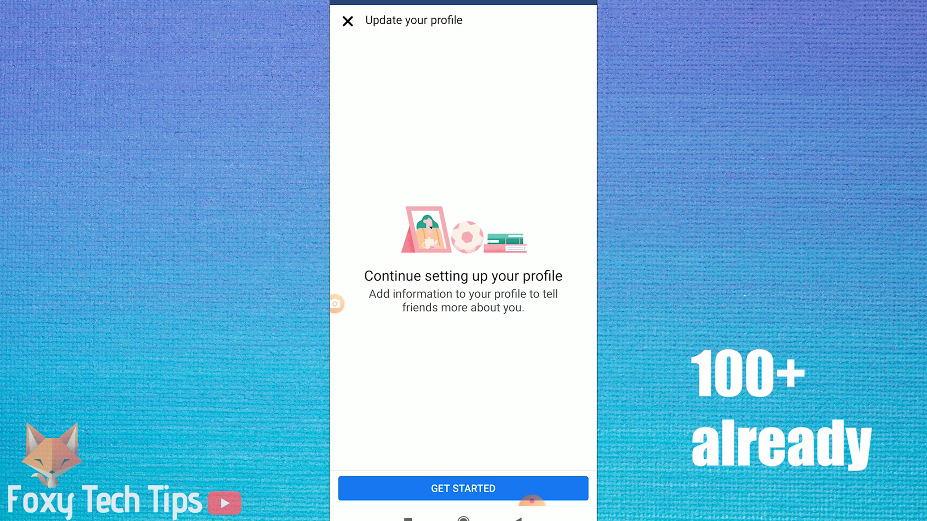
pyautogui.click(462, 489)
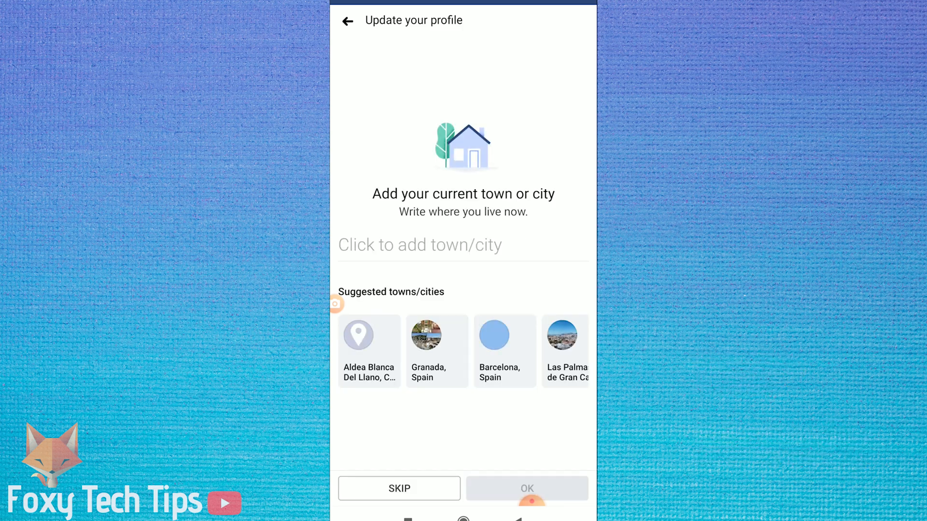